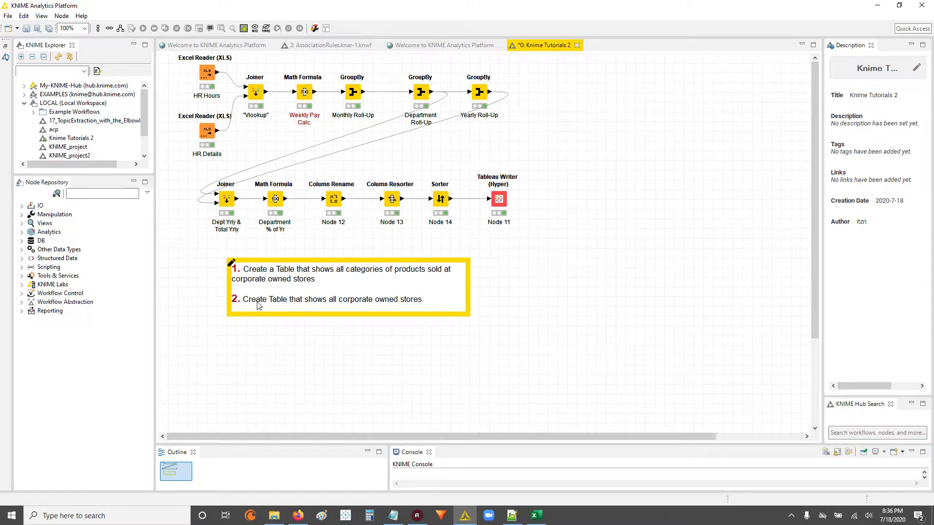
mouse_move(314, 279)
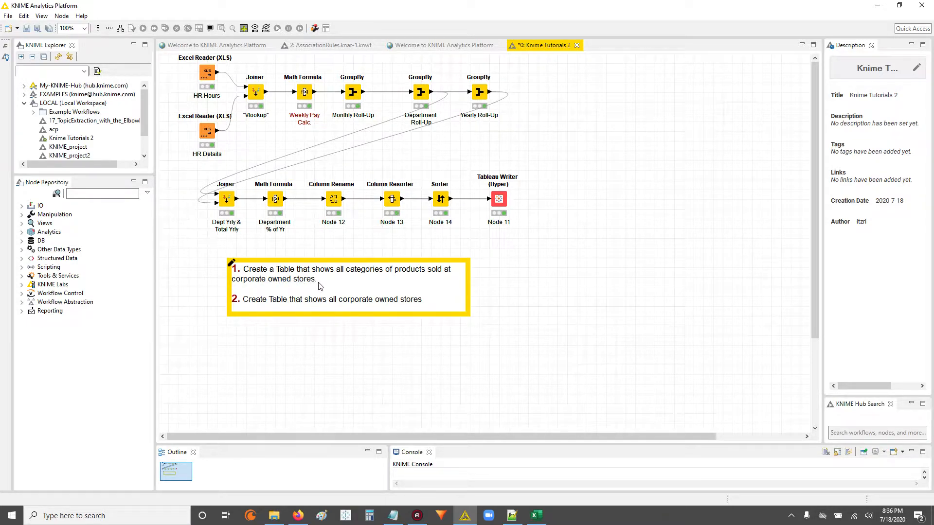
mouse_move(356, 280)
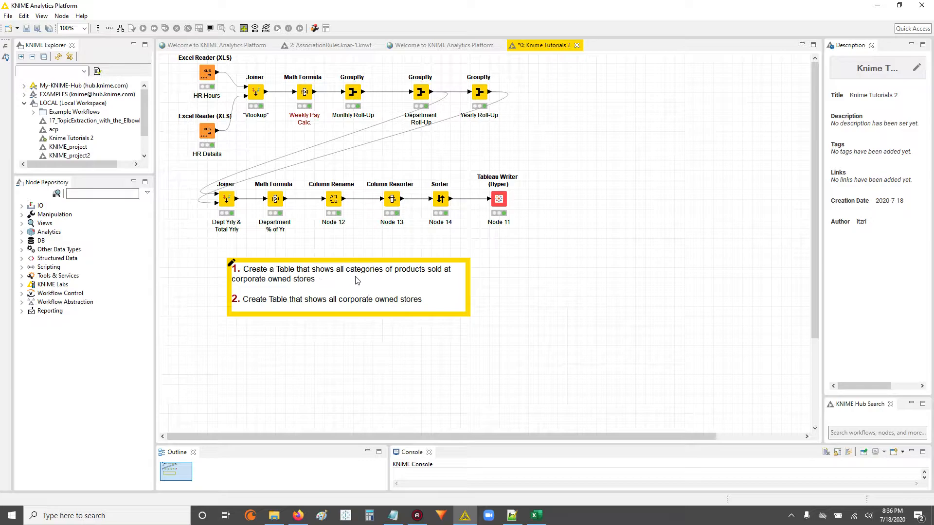
mouse_move(365, 292)
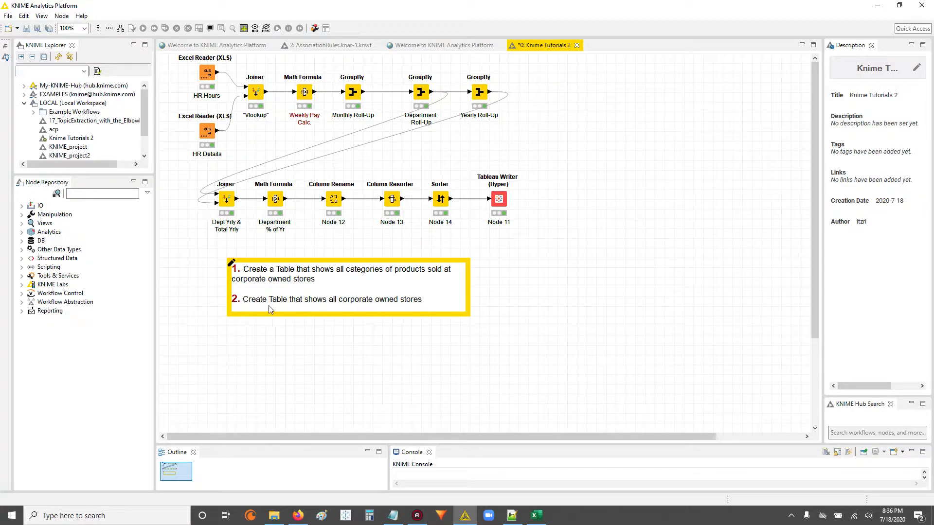
mouse_move(256, 305)
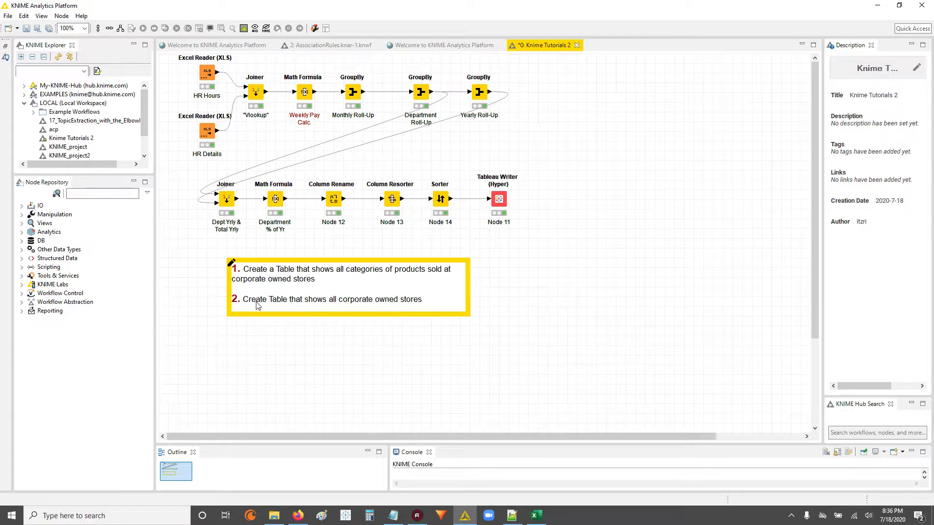
mouse_move(434, 309)
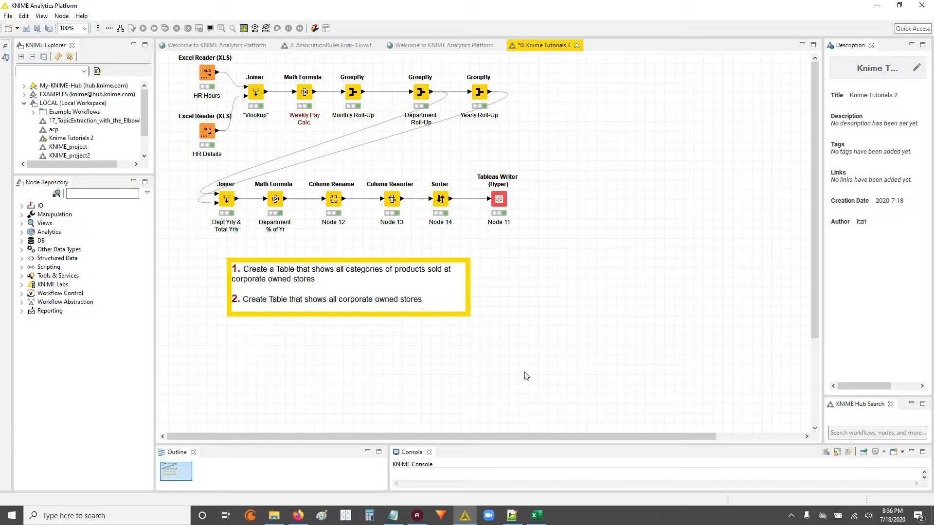
mouse_move(534, 515)
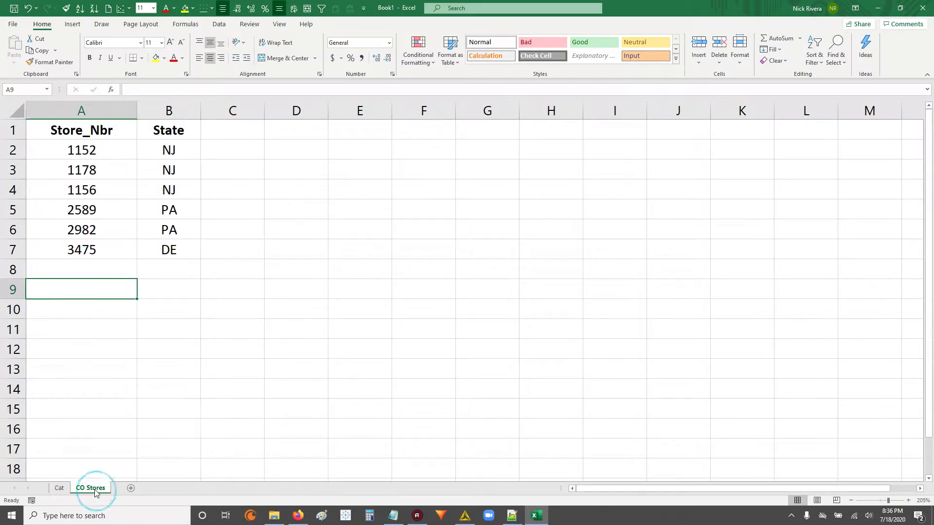
mouse_move(85, 477)
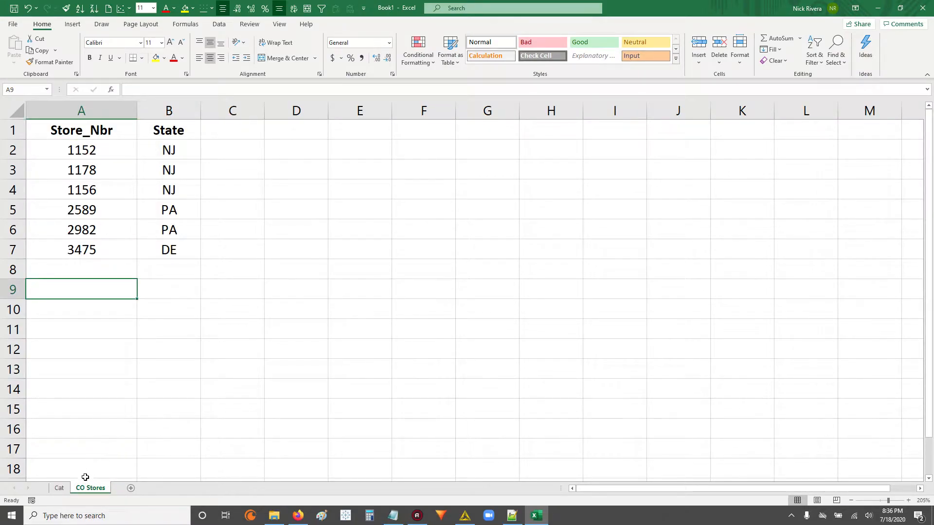
Copy the four category values in A2:A5 on the Cat sheet after checking the CO Stores sheet
click(60, 487)
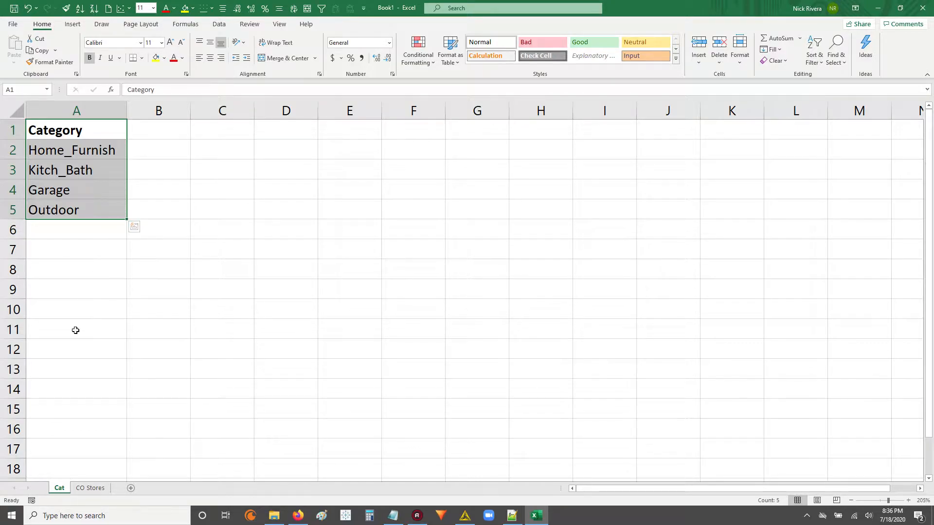
click(89, 487)
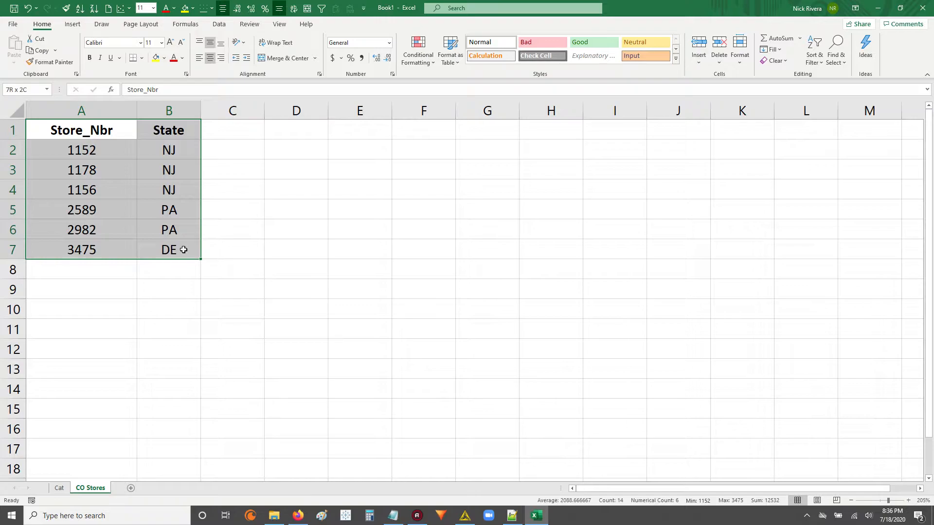
click(296, 310)
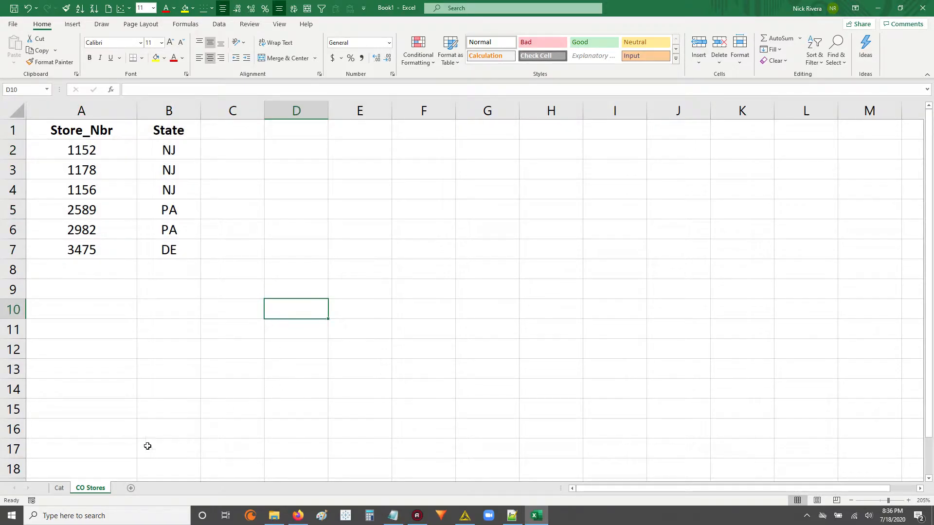
click(58, 487)
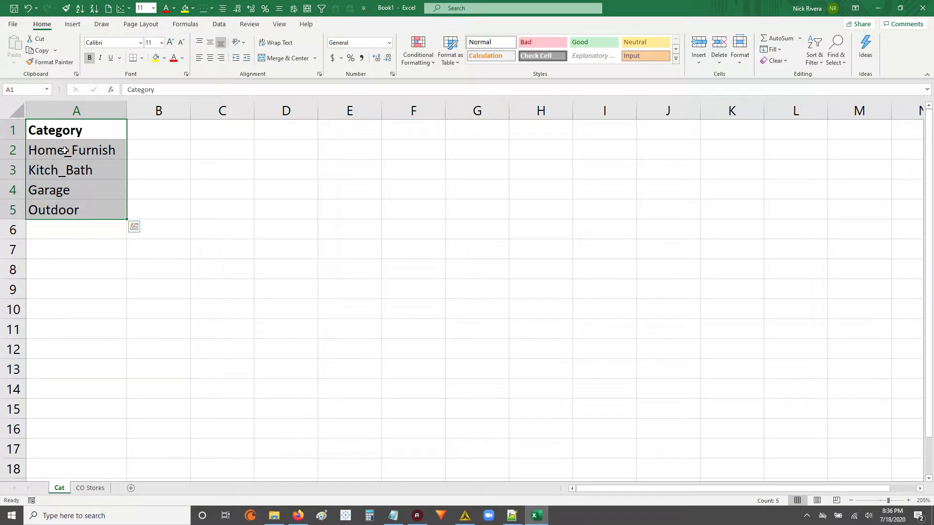
drag(76, 150, 76, 211)
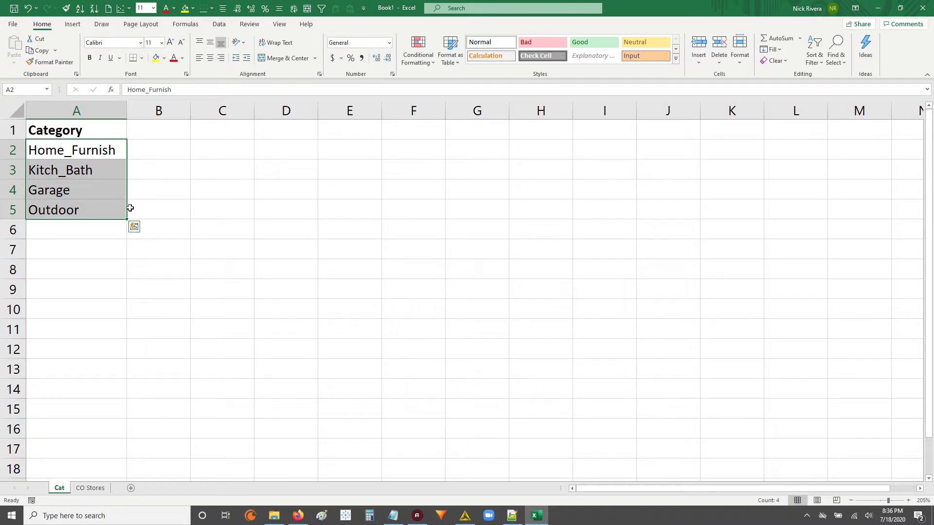
key(ctrl+c)
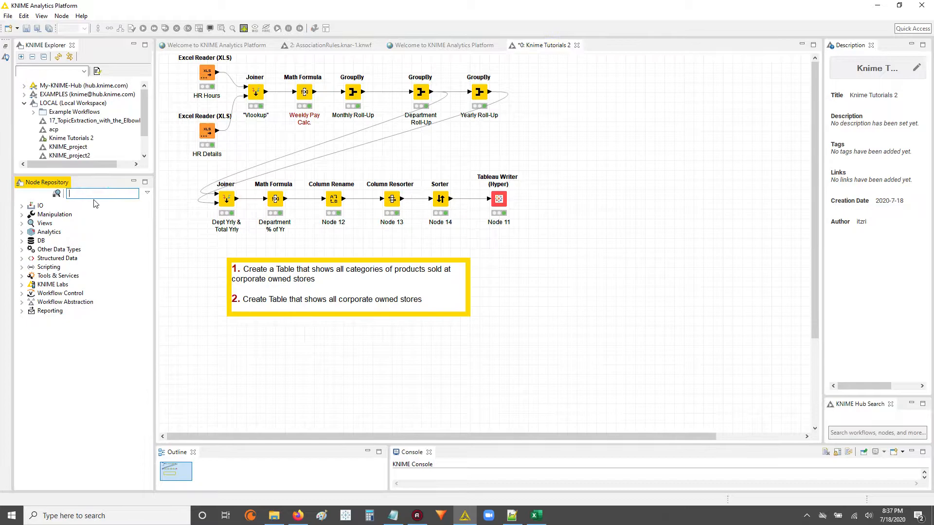
Find Table Creator in the Node Repository, place it on the canvas and bring up its settings
text(table)
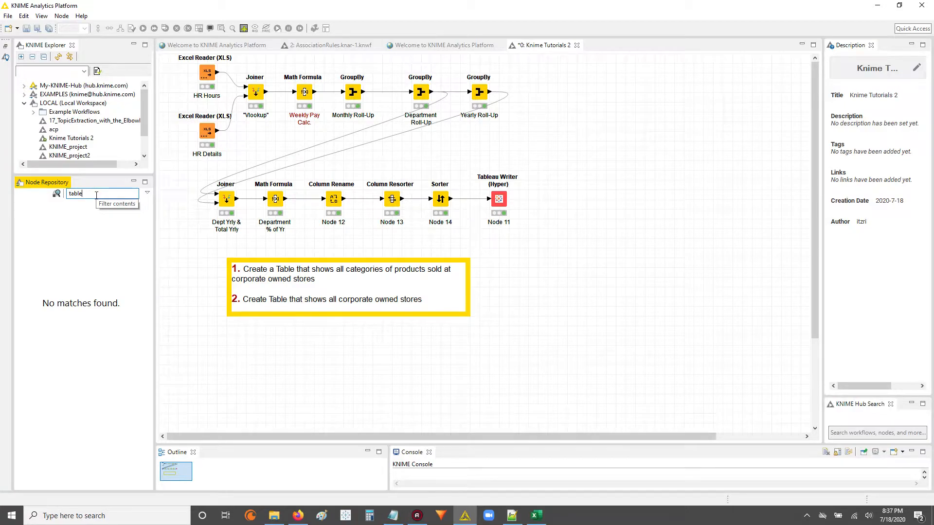
text(creat)
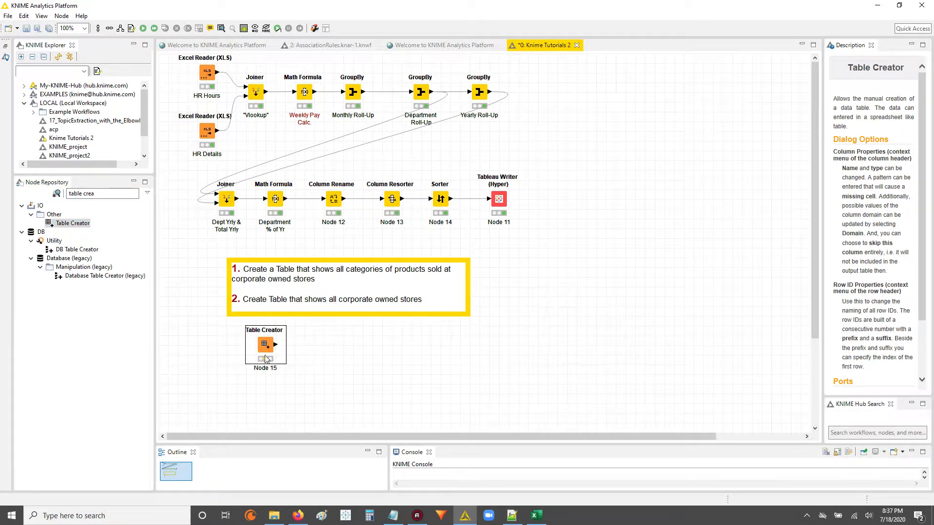
double_click(264, 344)
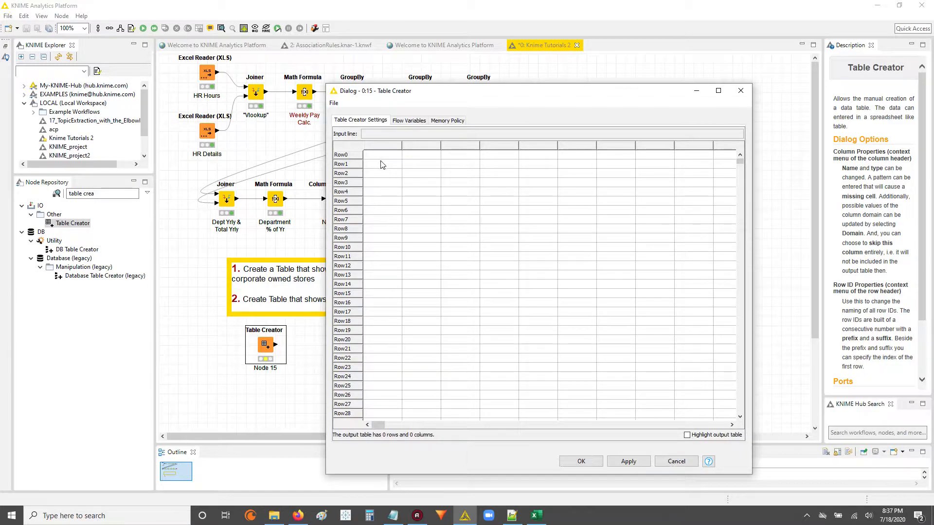
mouse_move(449, 205)
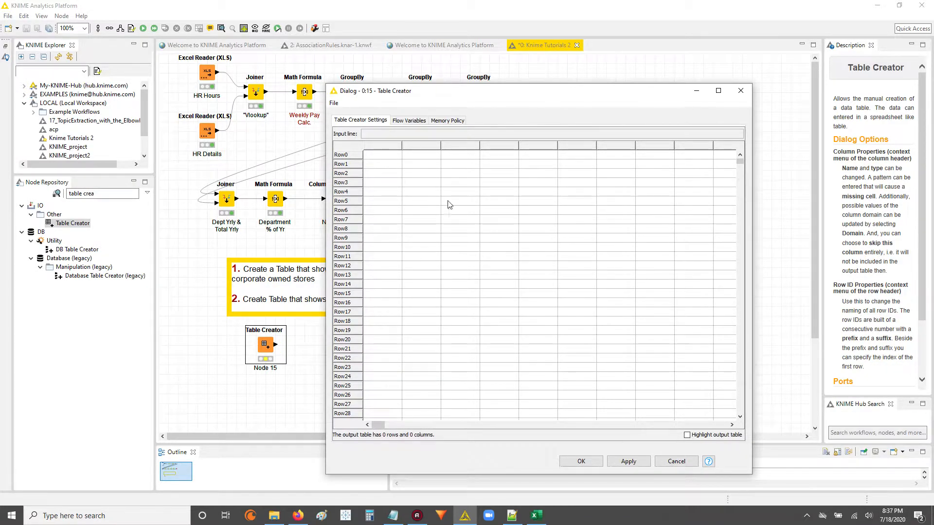
mouse_move(539, 508)
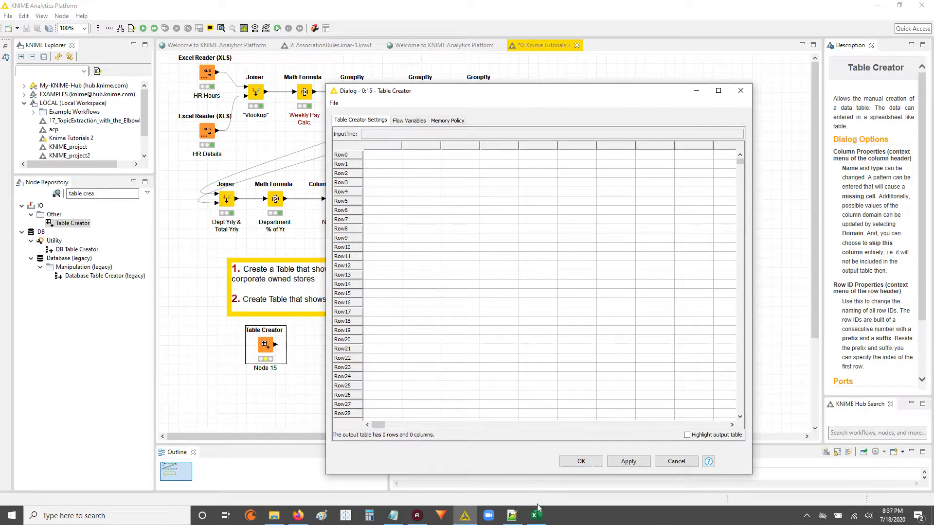
Switch to Excel and copy the four Category values again
click(534, 515)
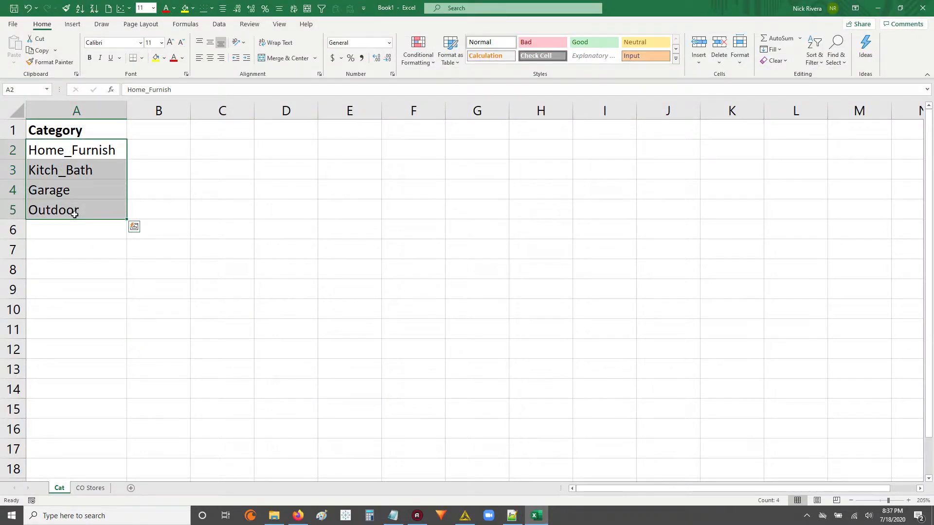
key(ctrl+c)
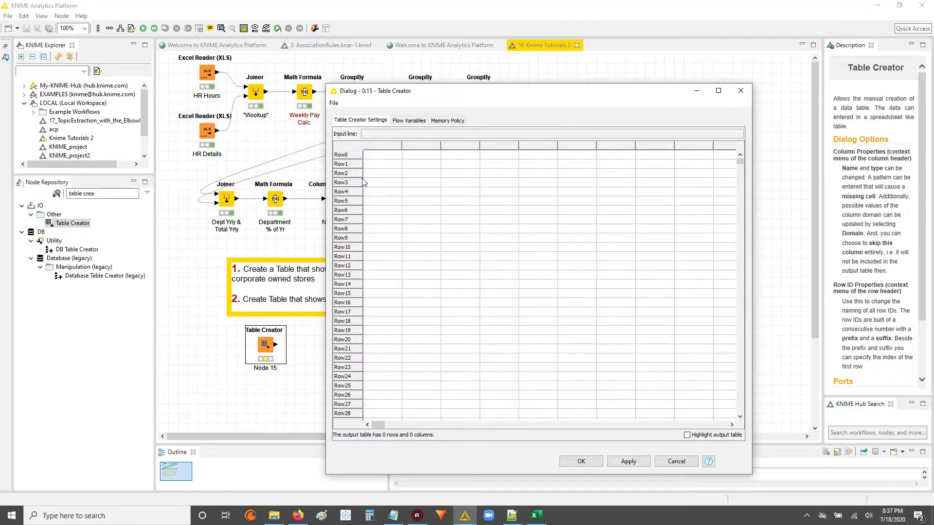
Paste the four categories into the grid's first cell, making a 4-row, 1-column table
click(381, 154)
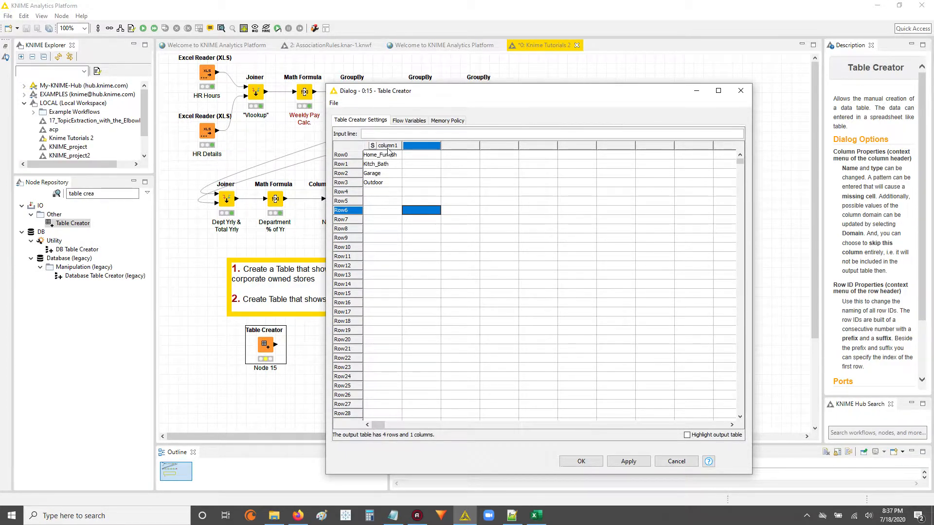
click(388, 145)
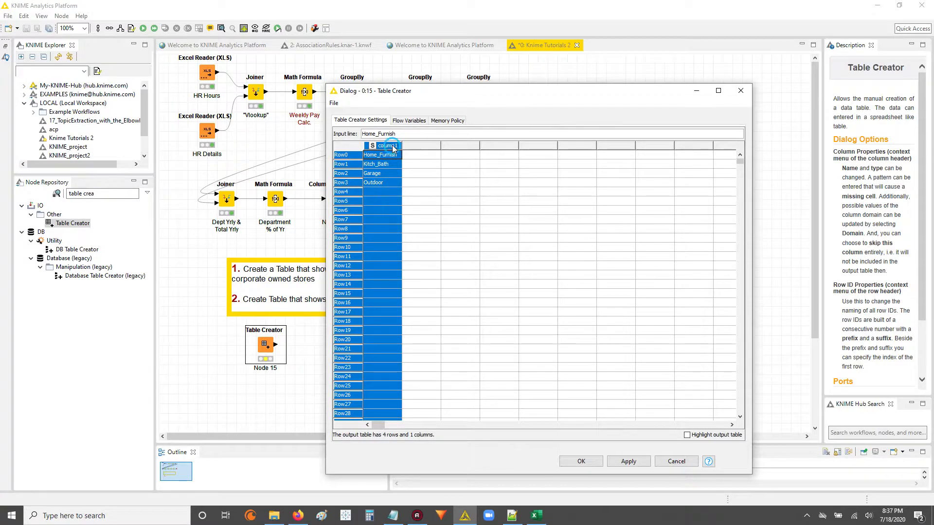
Rename column1 to Cat, keeping its type as String, and confirm
double_click(387, 146)
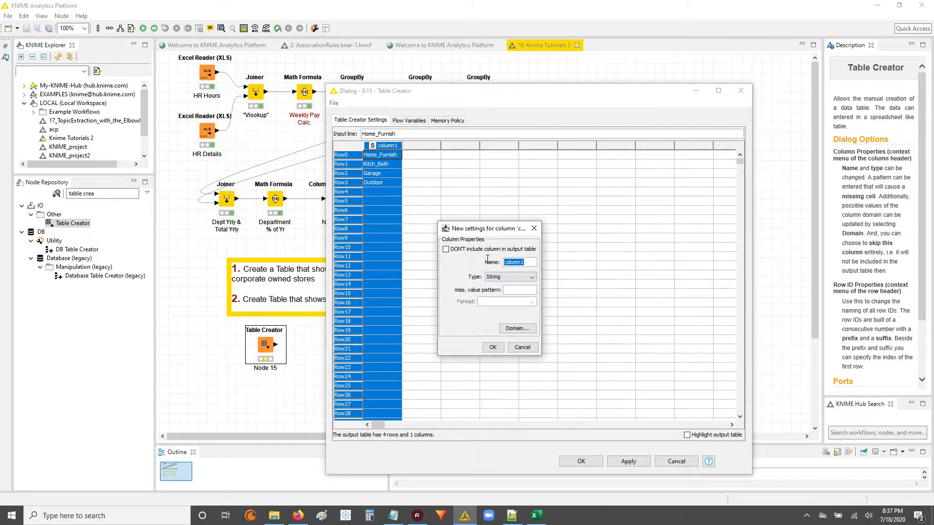
text(C)
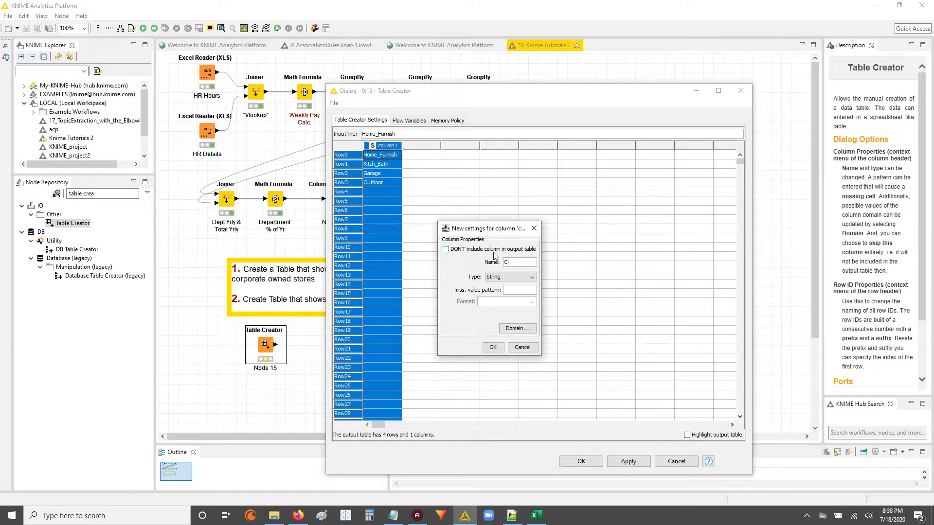
text(a)
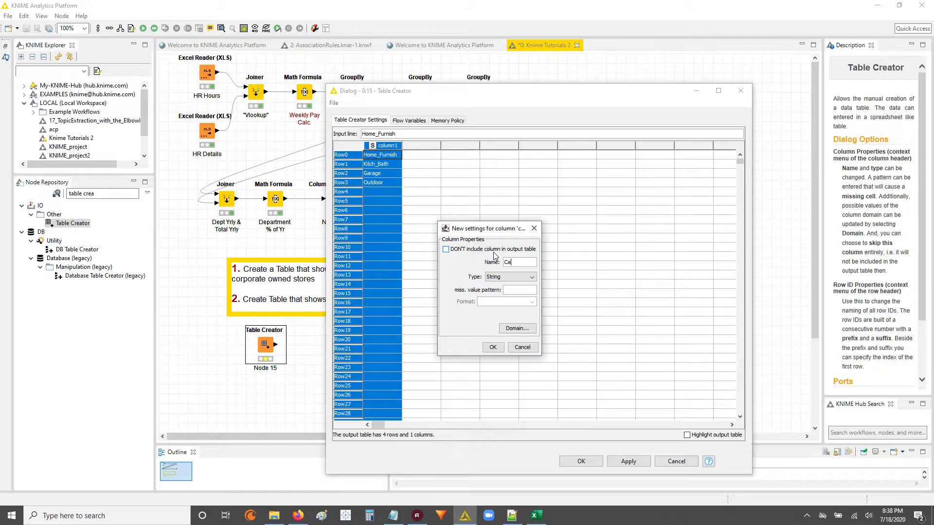
text(t)
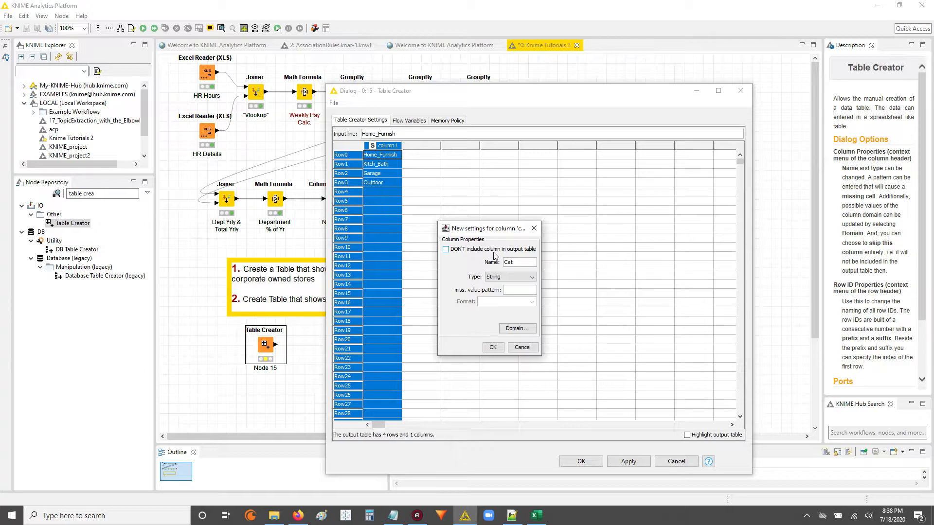
click(532, 278)
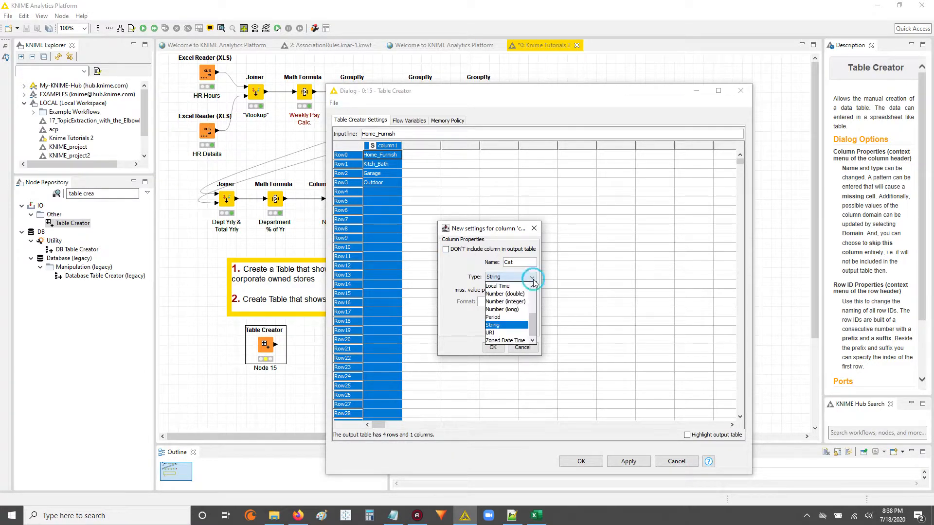
scroll(up, 3)
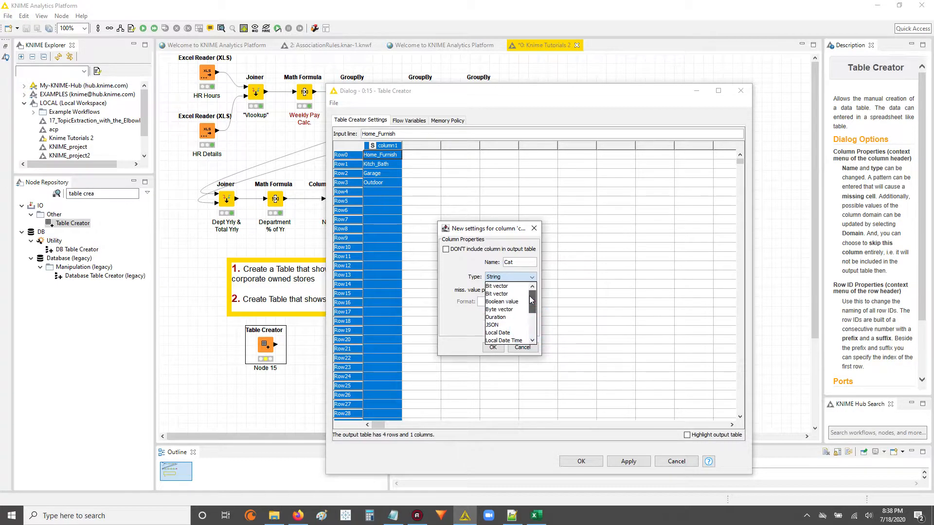
mouse_move(506, 294)
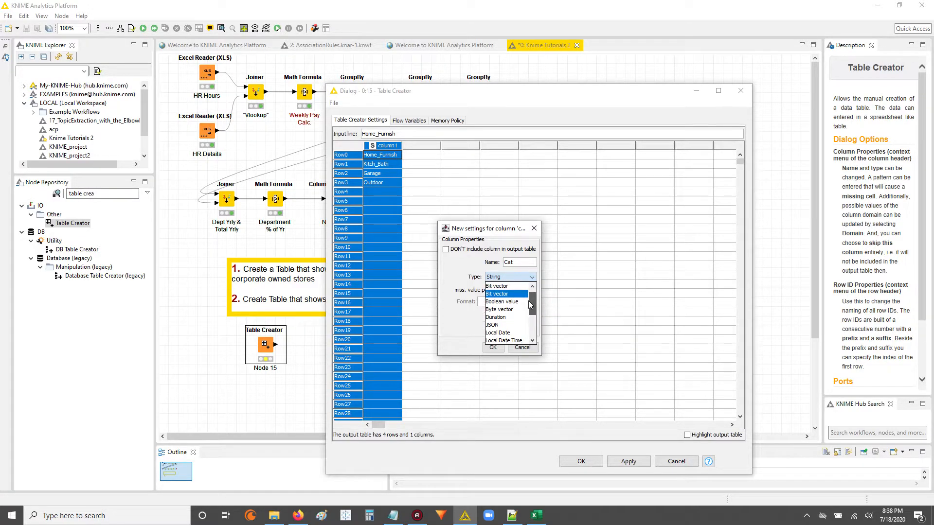
mouse_move(610, 275)
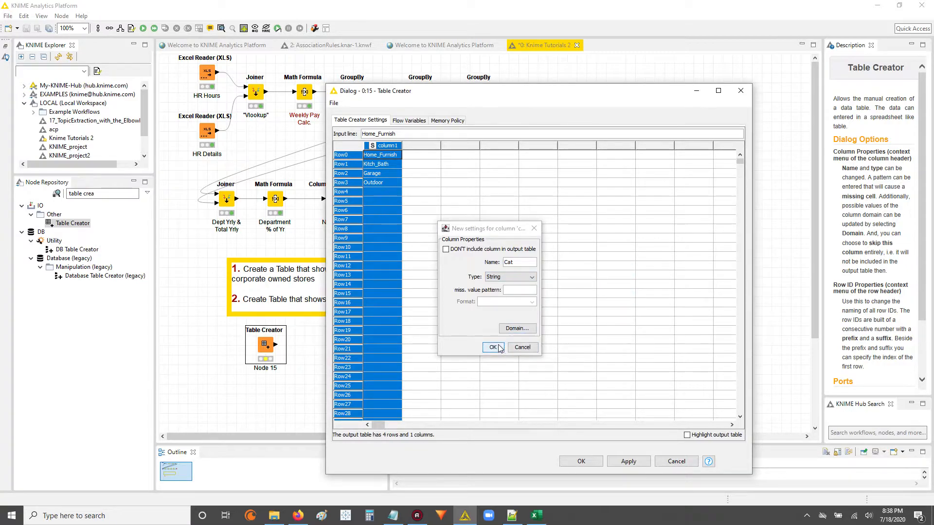
click(492, 347)
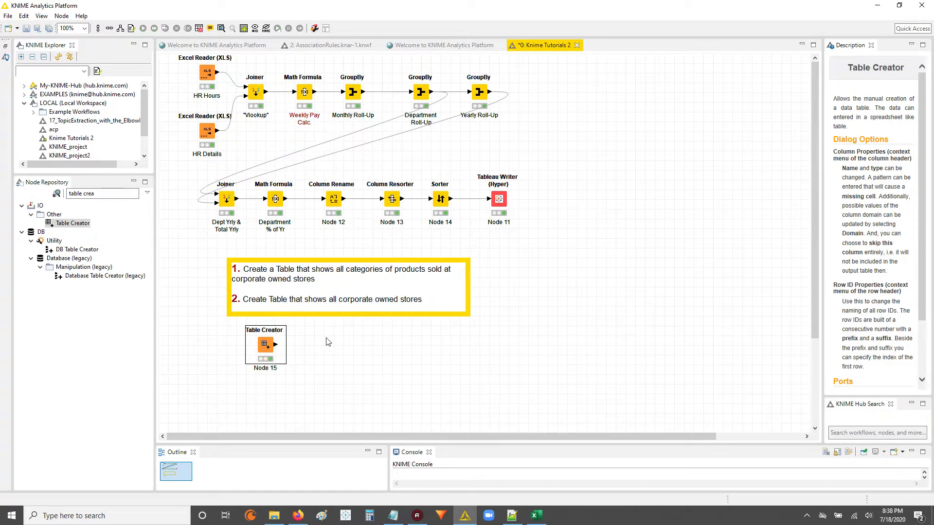
right_click(265, 344)
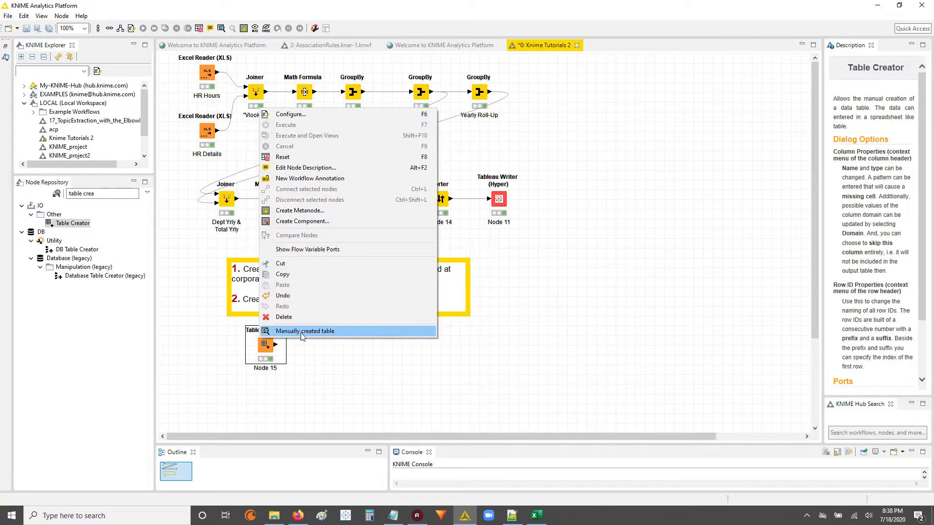
mouse_move(384, 336)
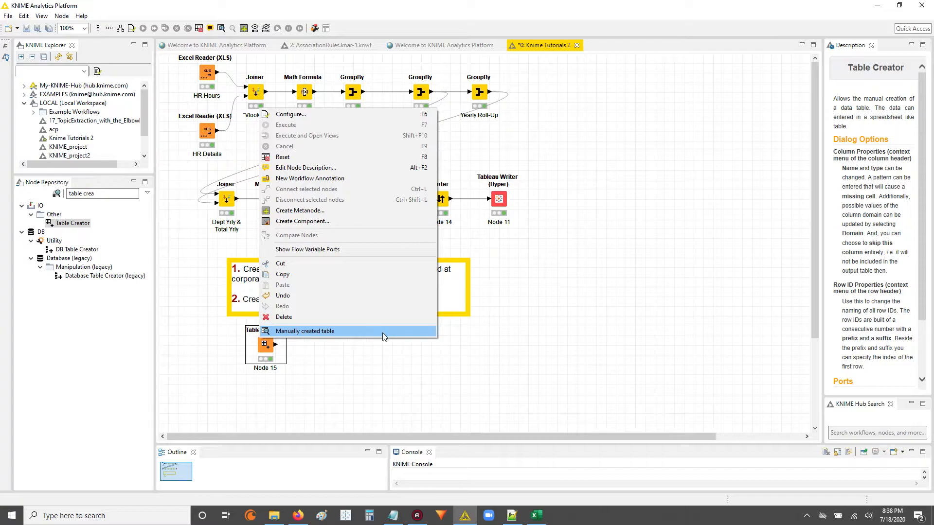
click(305, 330)
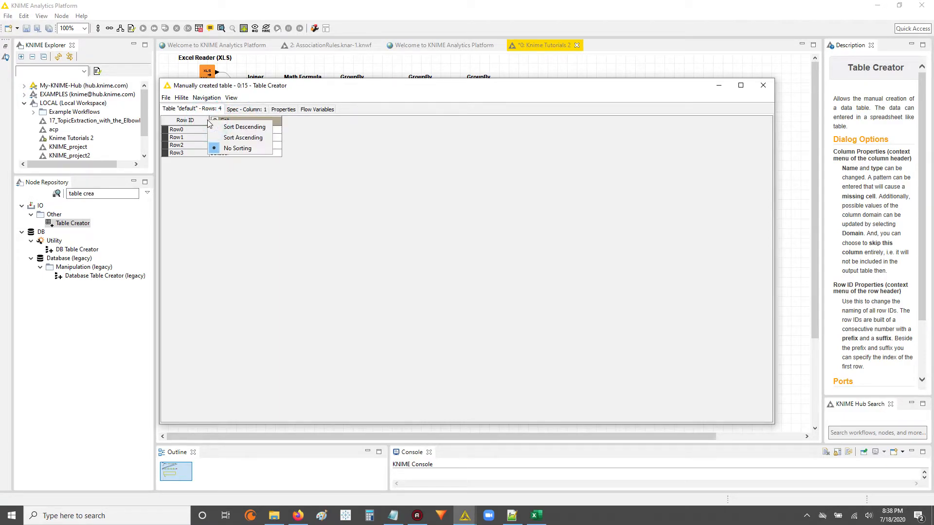
click(238, 148)
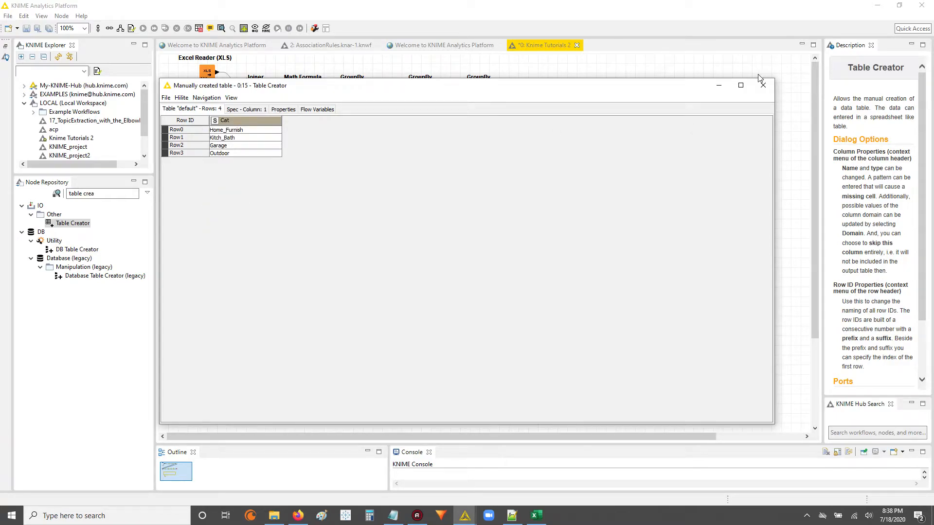
click(762, 86)
text(co)
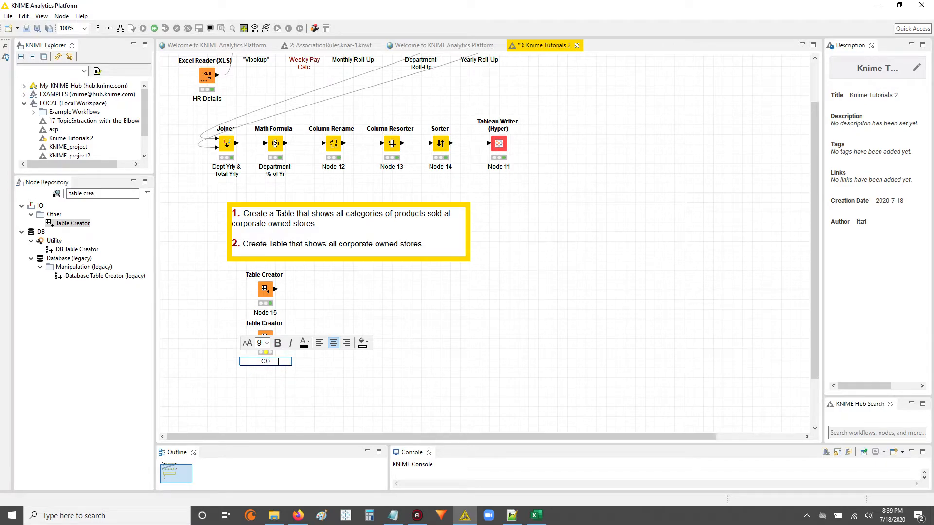
Label the new node CO Stores and Node 15 Categories, then bring up the CO Stores settings
text(Stpo)
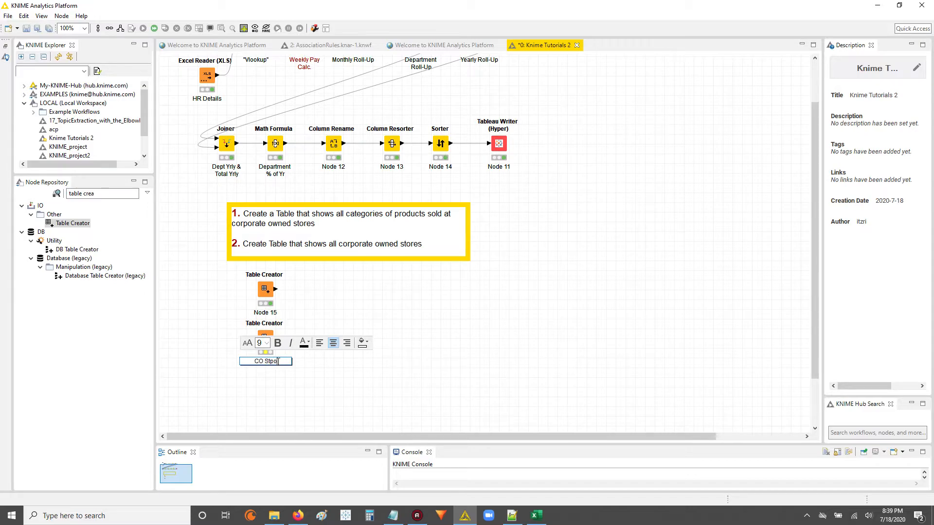
text(res)
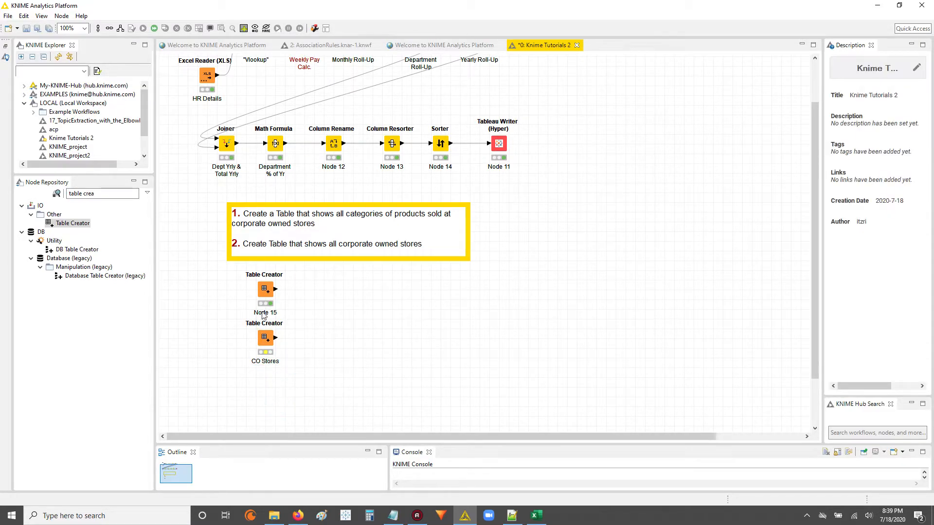
double_click(264, 312)
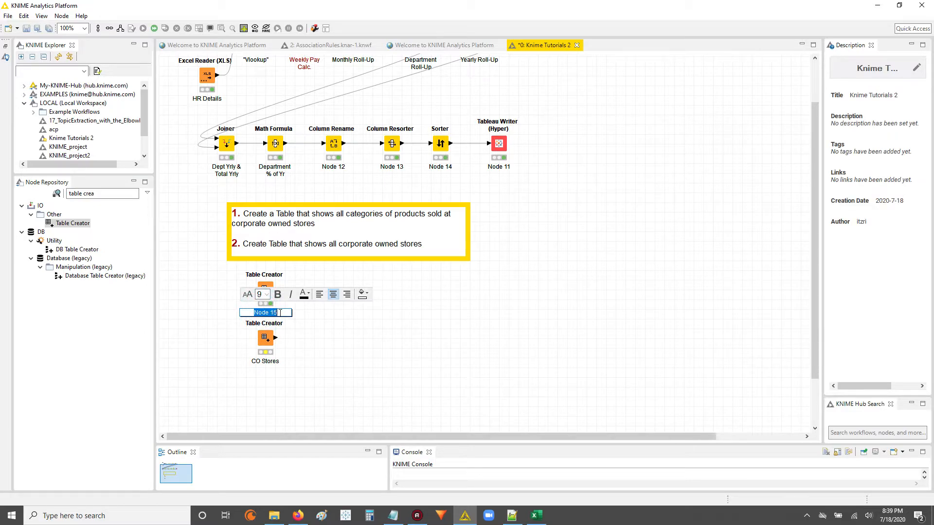
text(Categr)
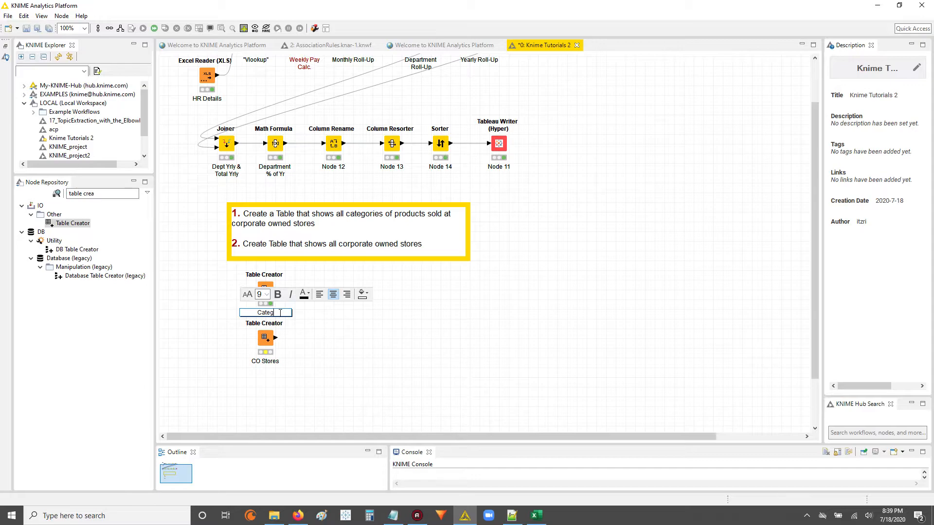
text(ories)
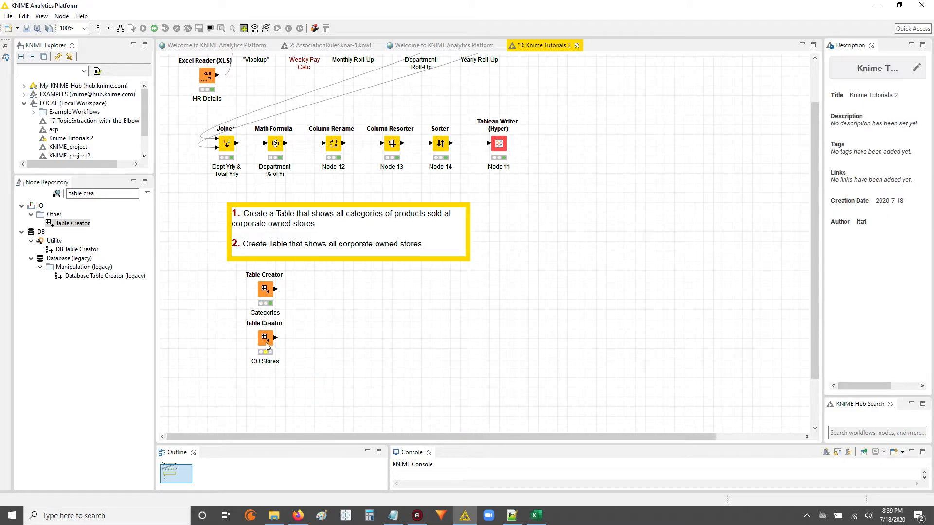
double_click(264, 337)
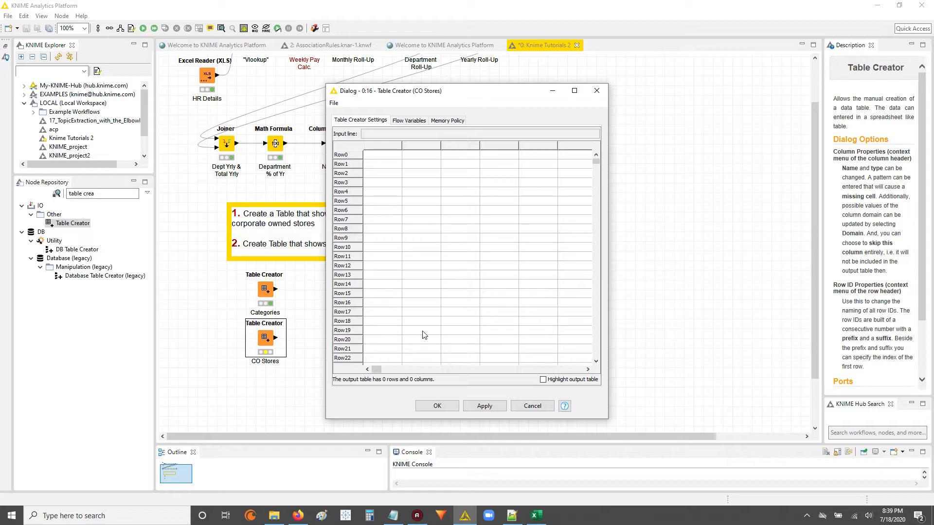
mouse_move(534, 516)
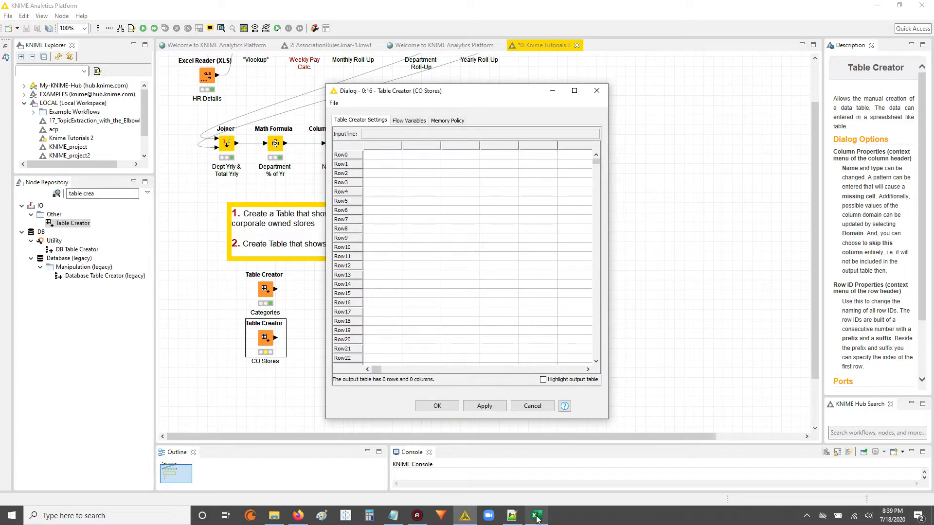
In Excel, select the Store_Nbr and State data on the CO Stores sheet
click(535, 516)
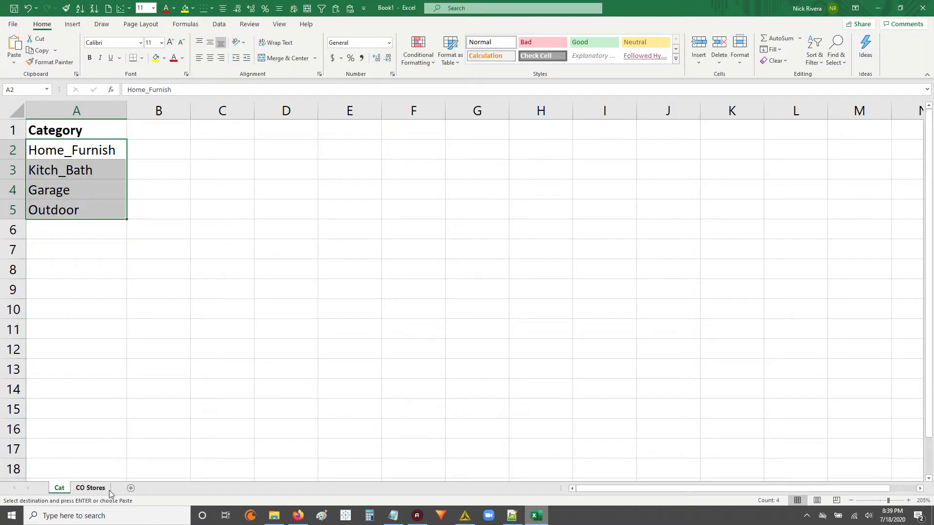
click(90, 487)
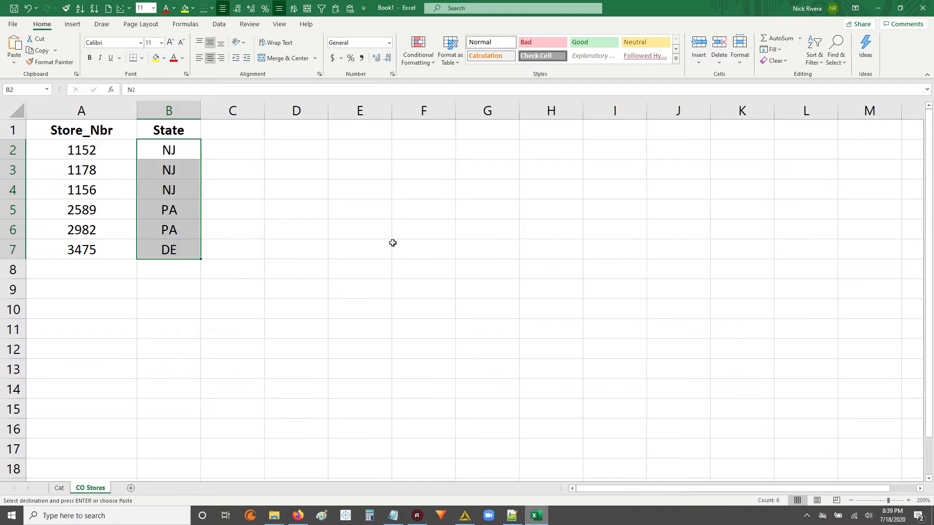
drag(81, 150, 80, 169)
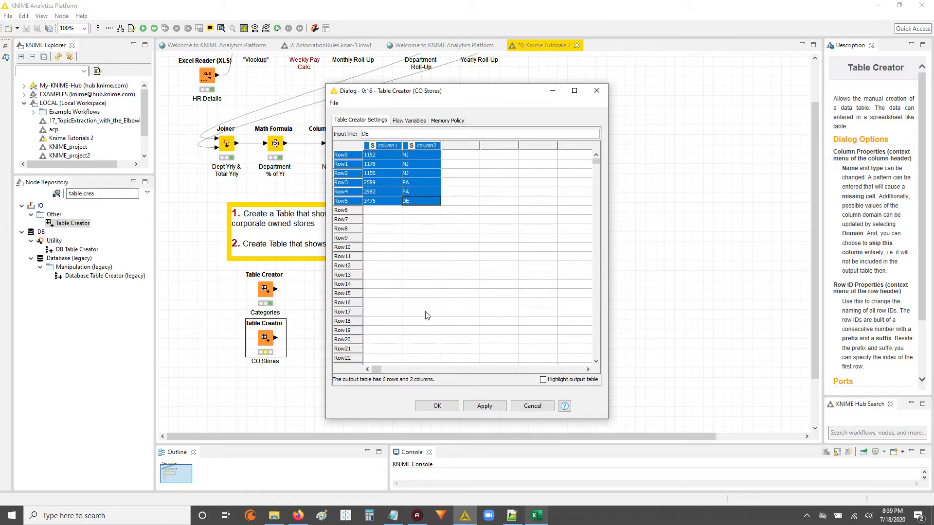
mouse_move(417, 235)
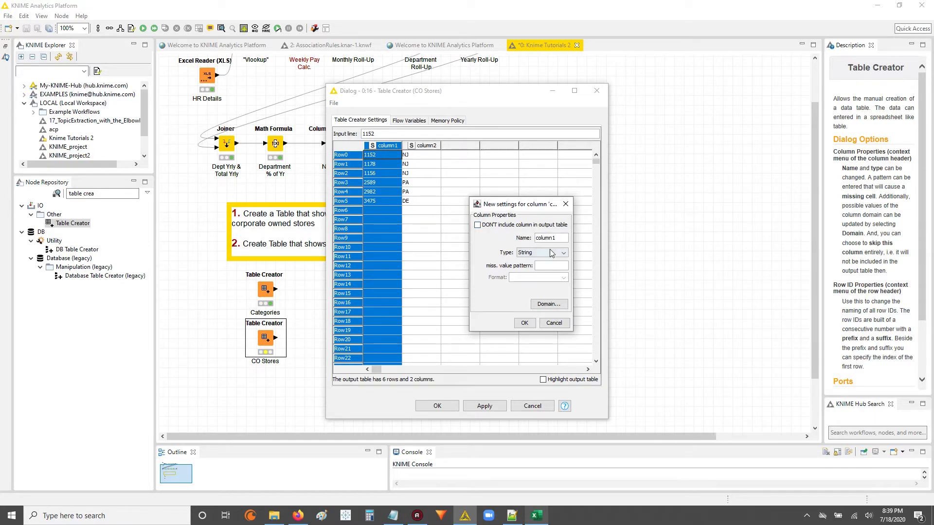
Rename the first column to Store_Nbr
triple_click(548, 237)
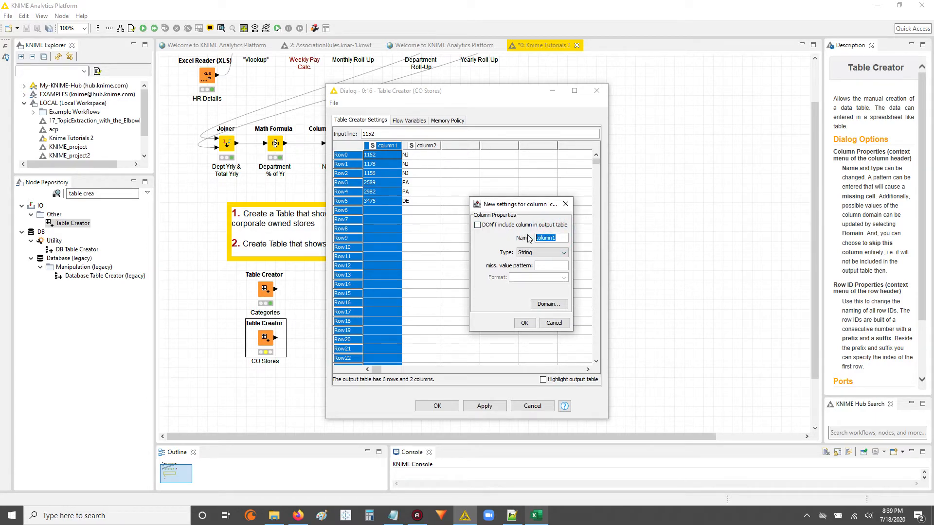
text(Dtor)
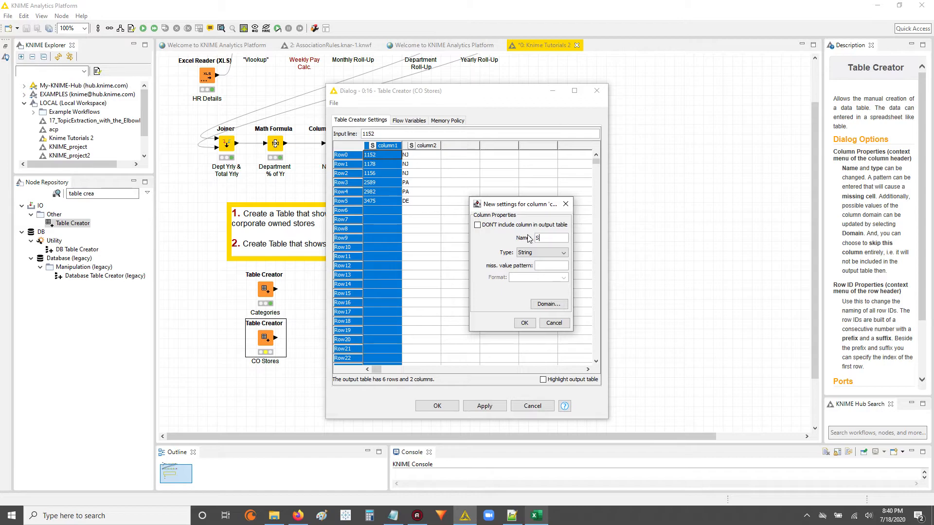
text(tore)
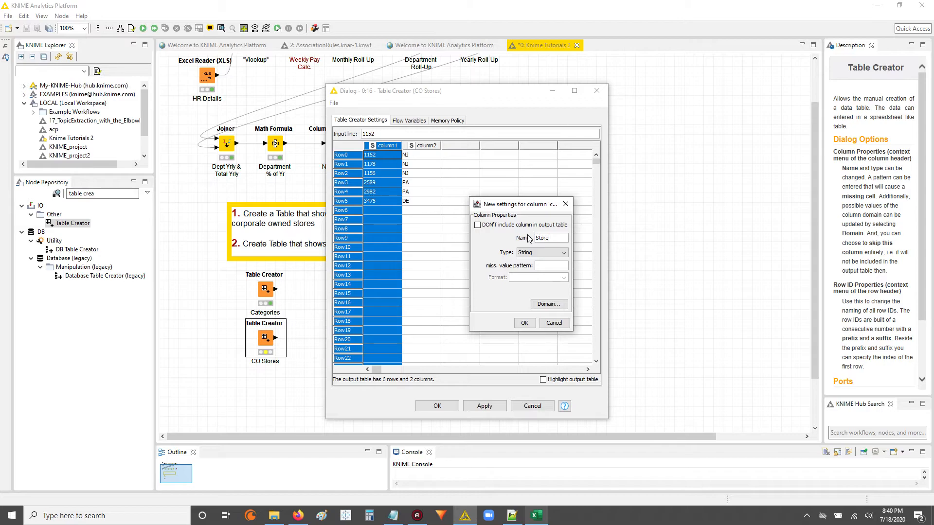
text(_Nbr)
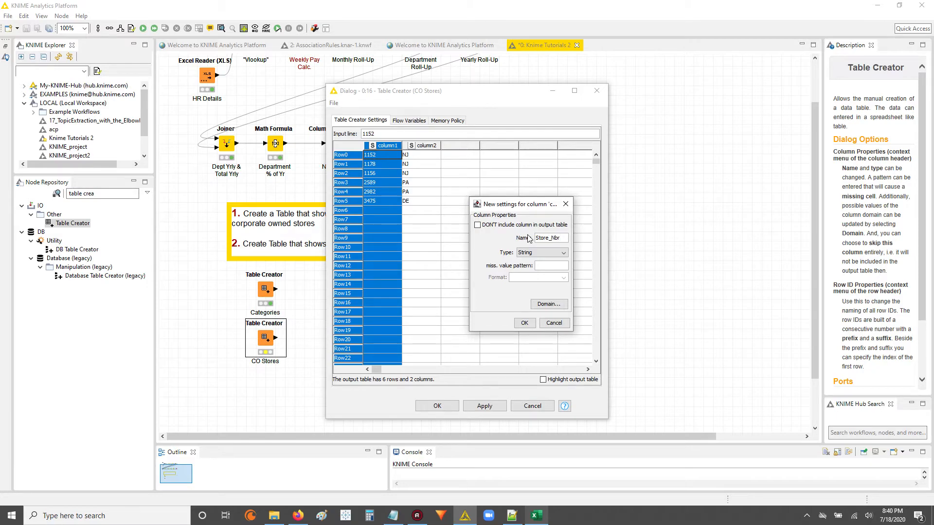
mouse_move(563, 281)
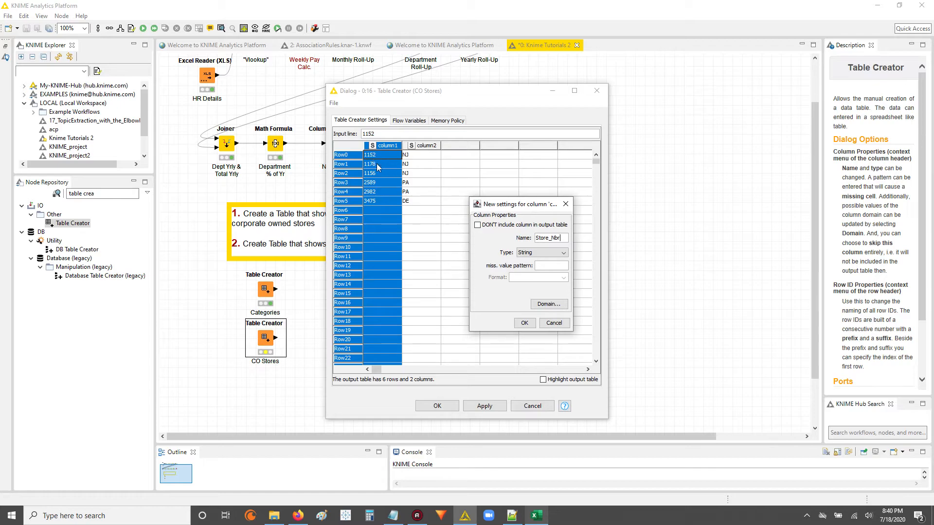
mouse_move(480, 249)
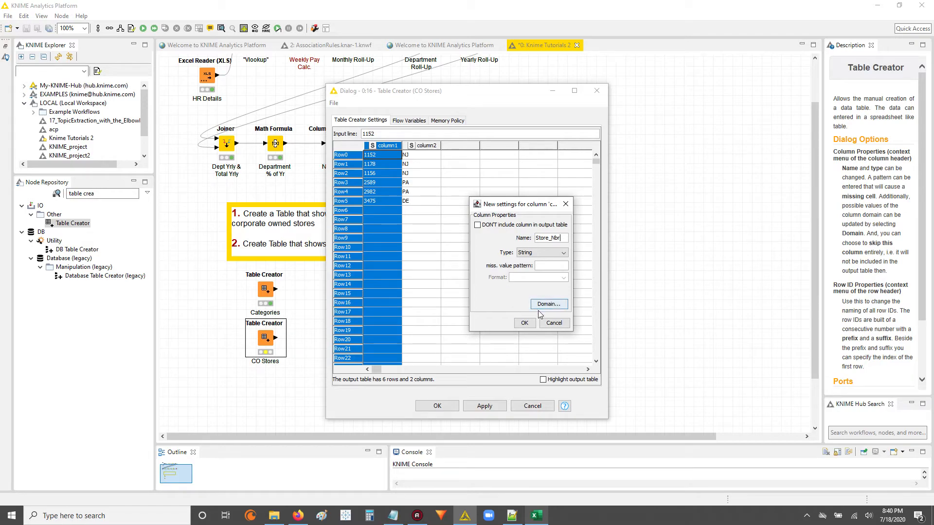
mouse_move(380, 182)
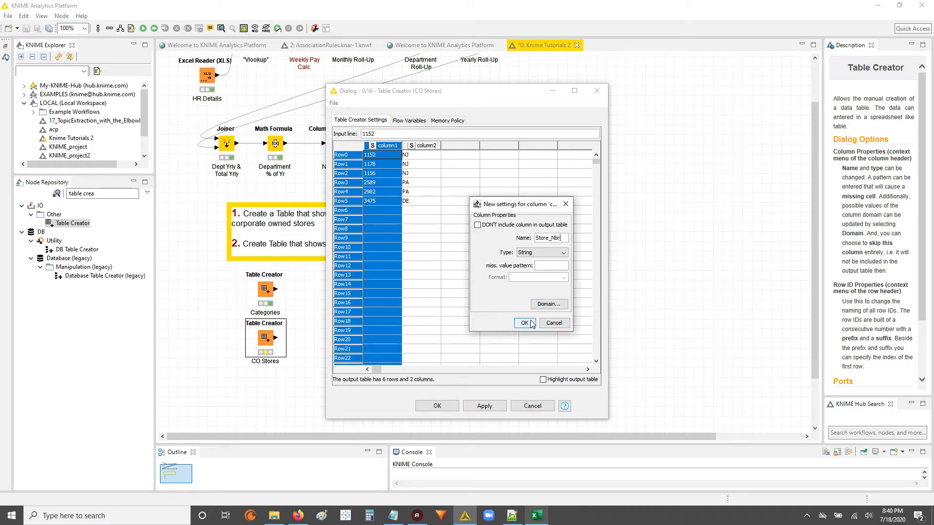
click(523, 322)
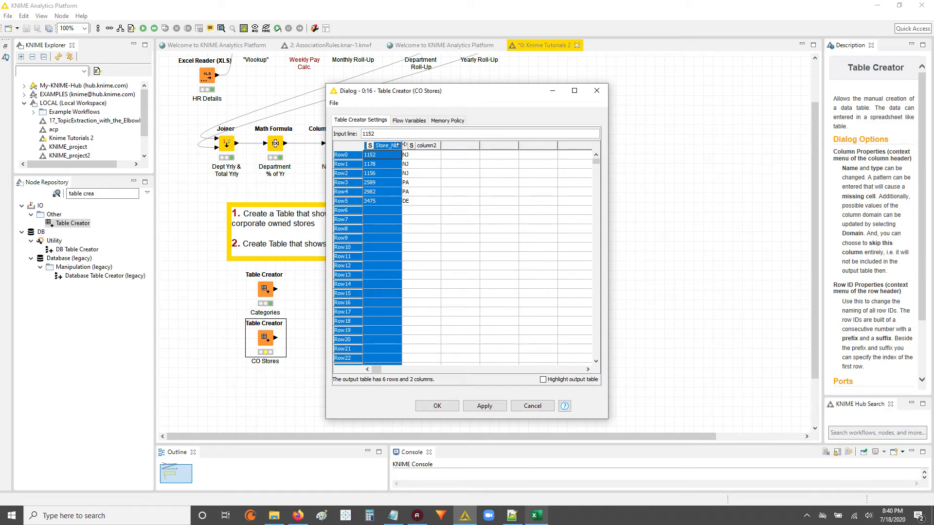
Rename the second column to State and save the Table Creator settings
click(443, 155)
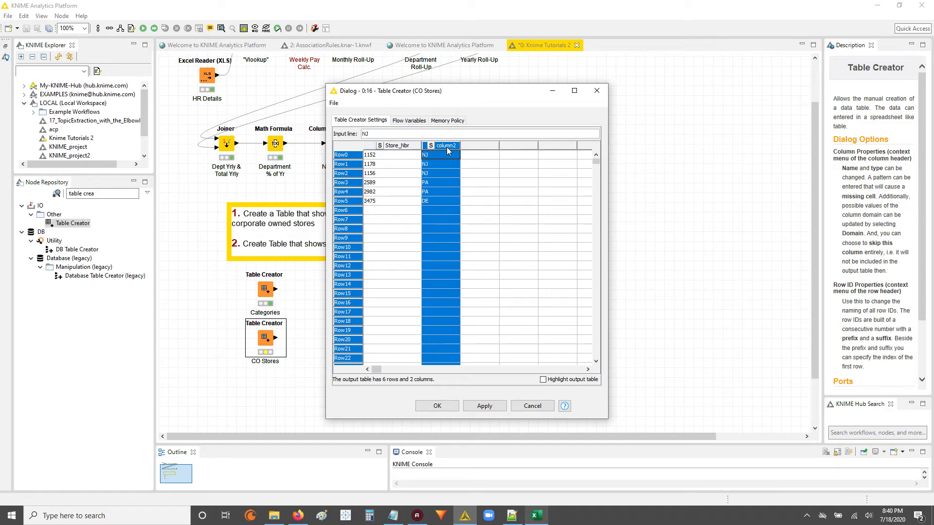
double_click(445, 145)
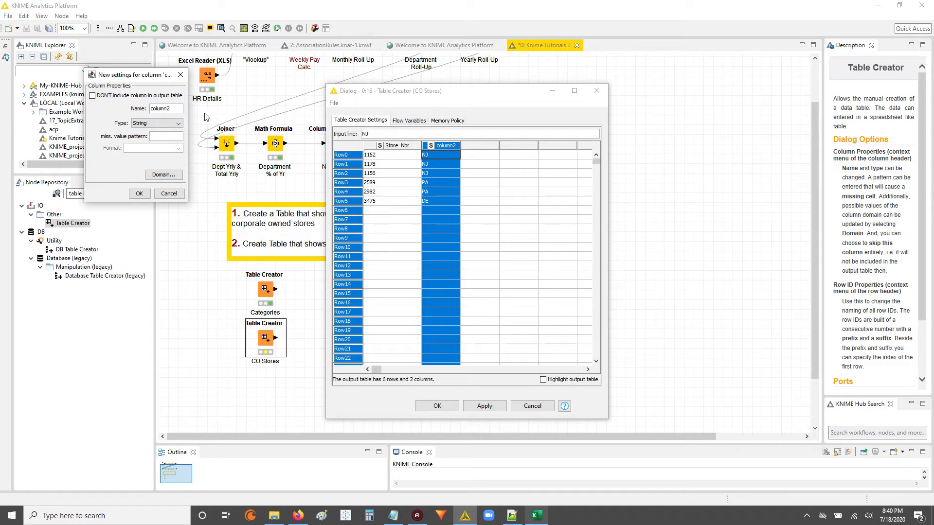
triple_click(160, 108)
text(State)
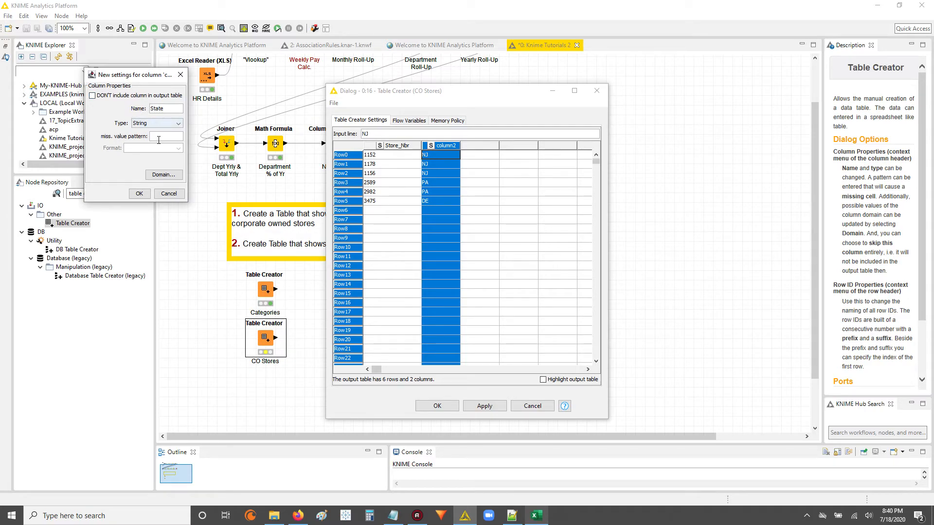
click(139, 192)
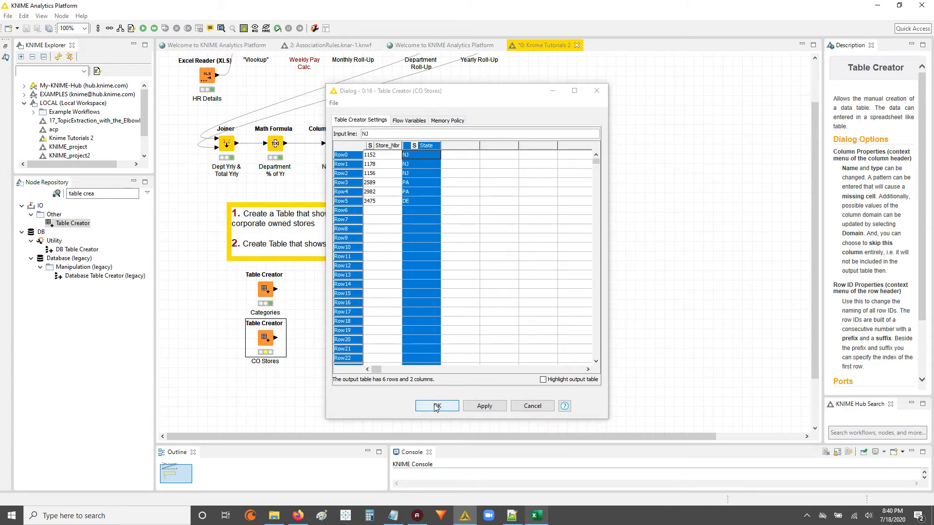
click(436, 405)
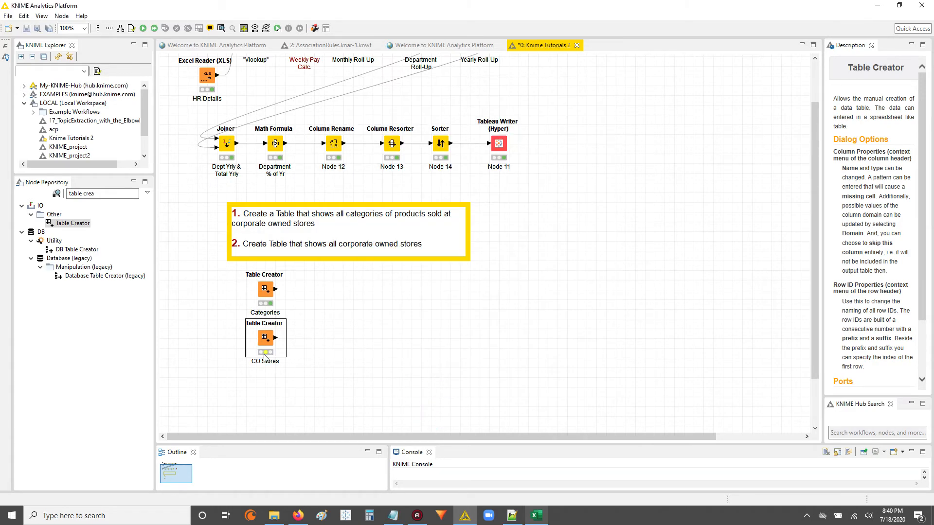
Execute the CO Stores node and view its six-row Store_Nbr/State output table
right_click(264, 337)
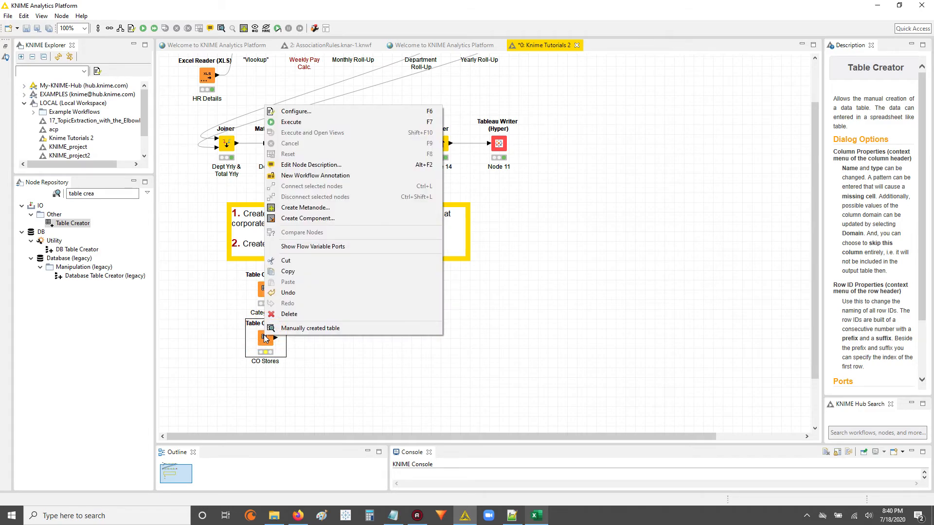
mouse_move(334, 266)
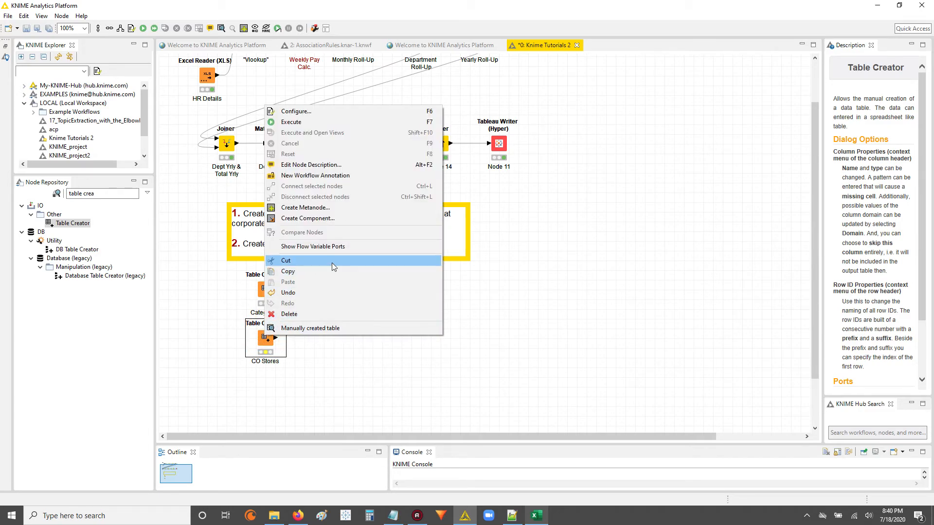
mouse_move(292, 123)
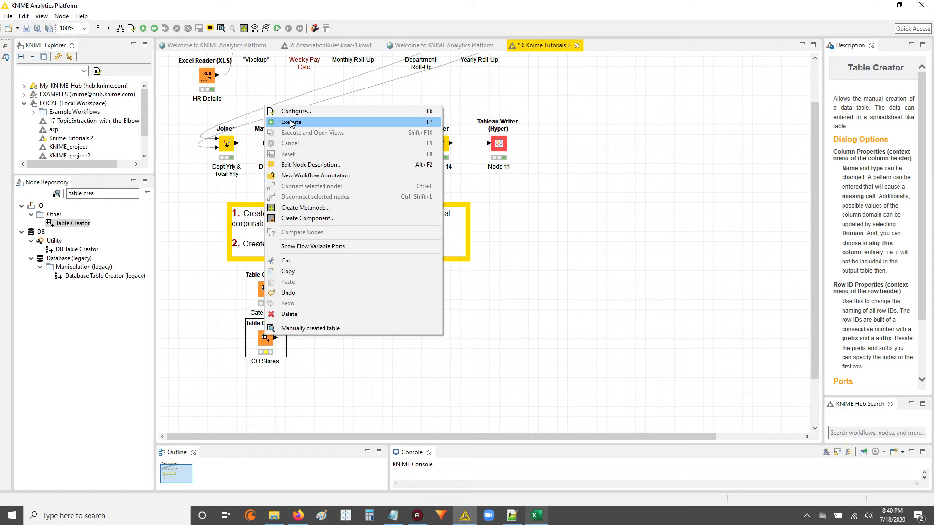
mouse_move(314, 123)
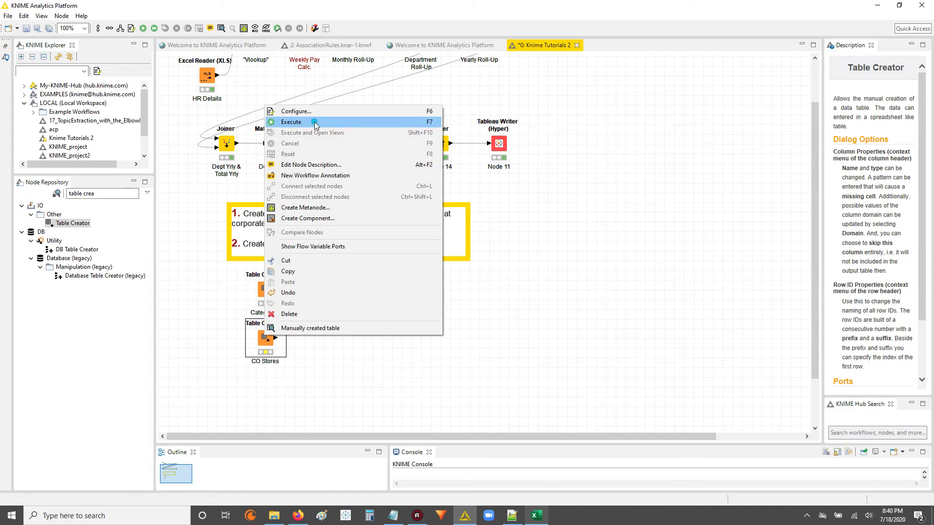
mouse_move(292, 313)
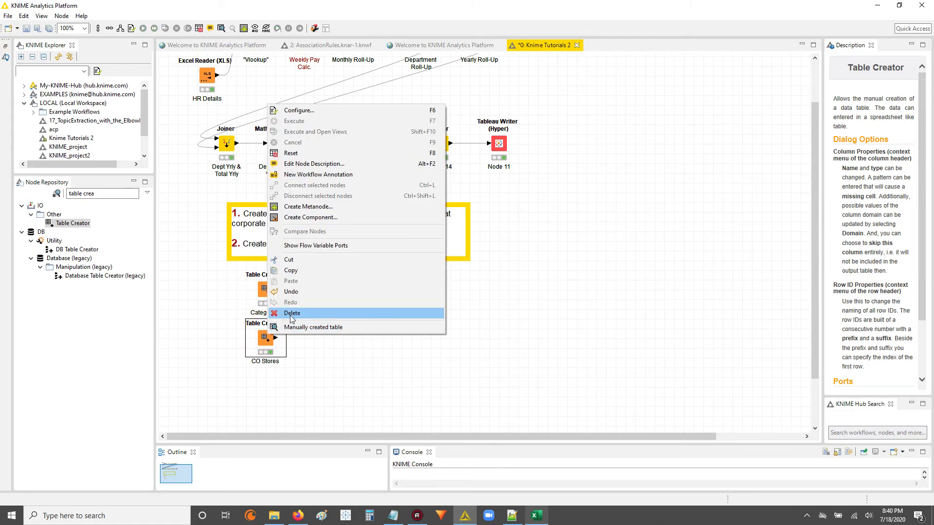
click(314, 326)
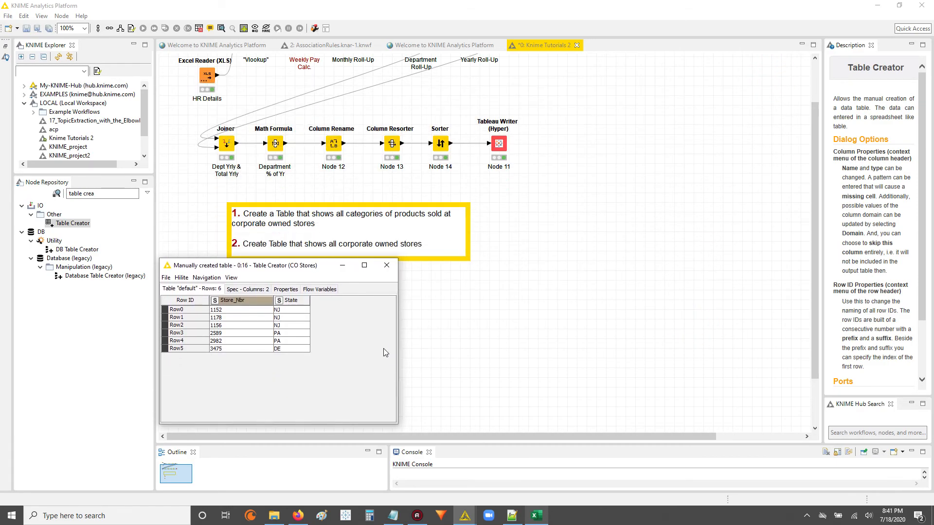
click(386, 264)
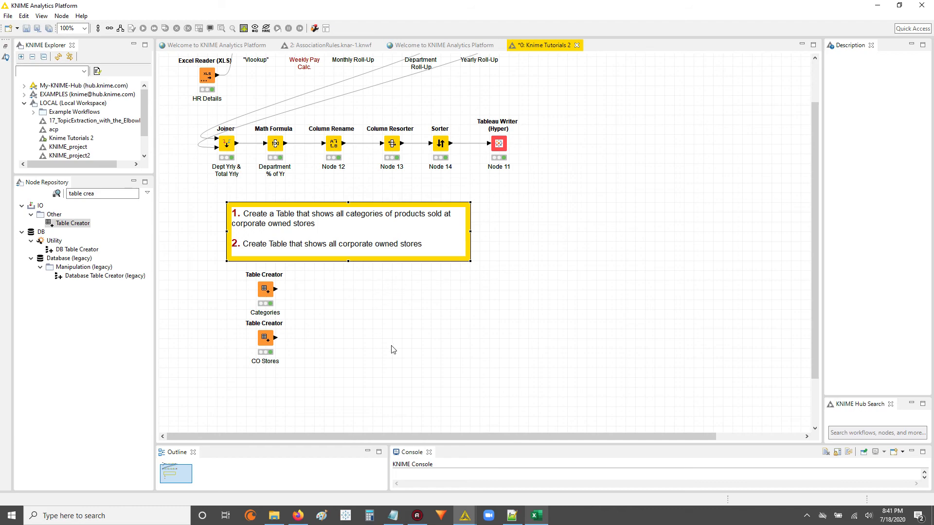